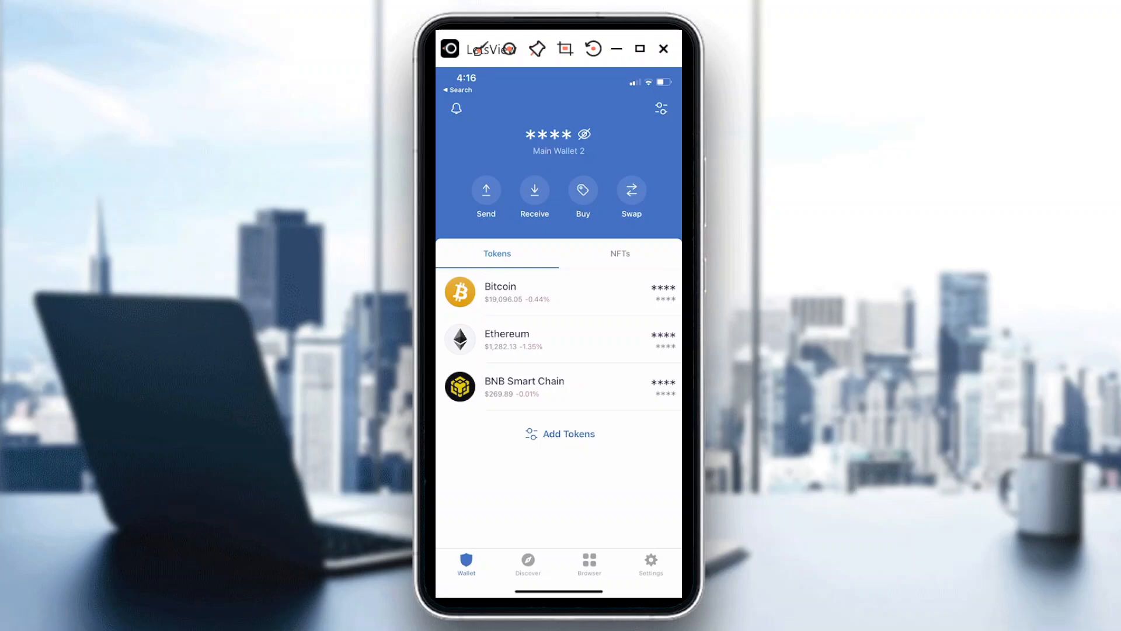
Start a crypto purchase from the wallet home screen's Buy option.
left_click(582, 190)
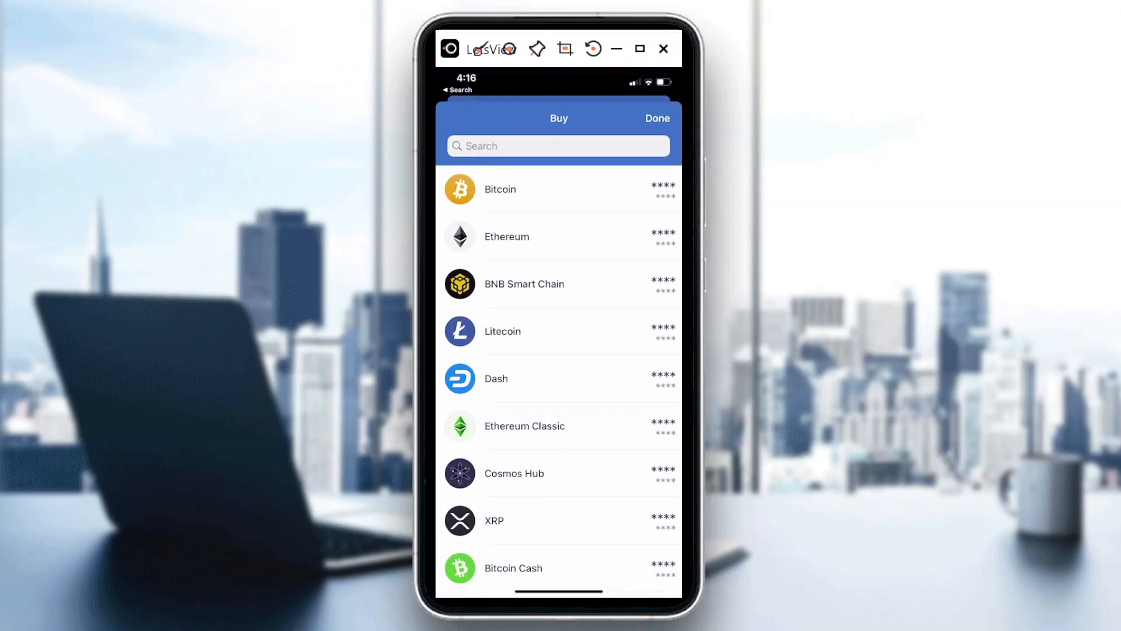
Buy Bitcoin for US$100 (about 0.0051 BTC) through the Binance Connect provider.
left_click(500, 189)
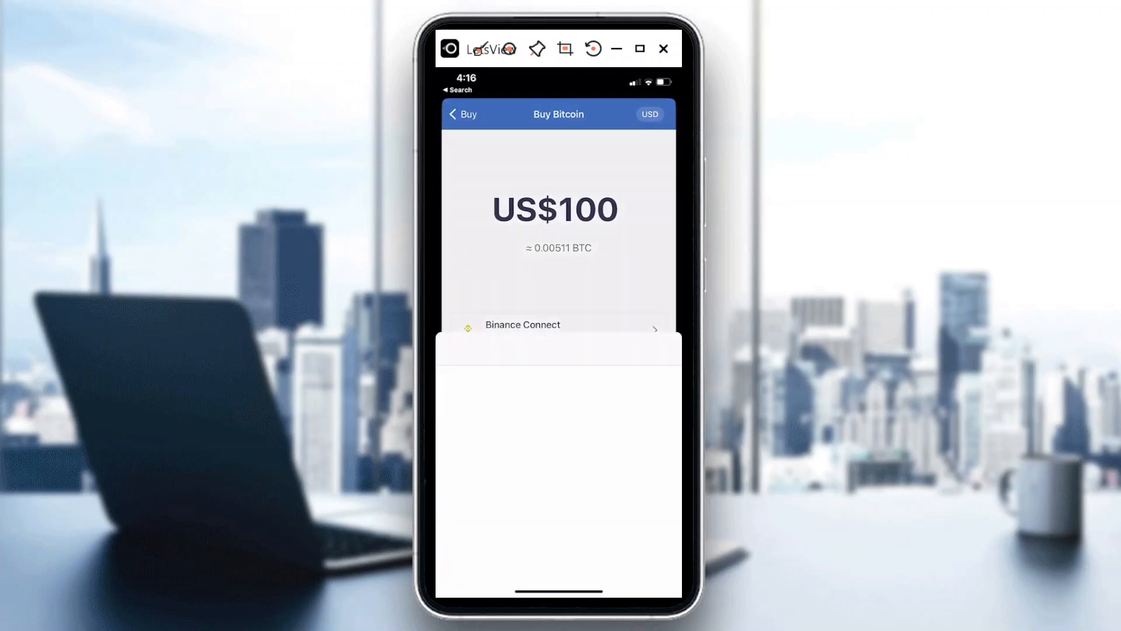
left_click(522, 325)
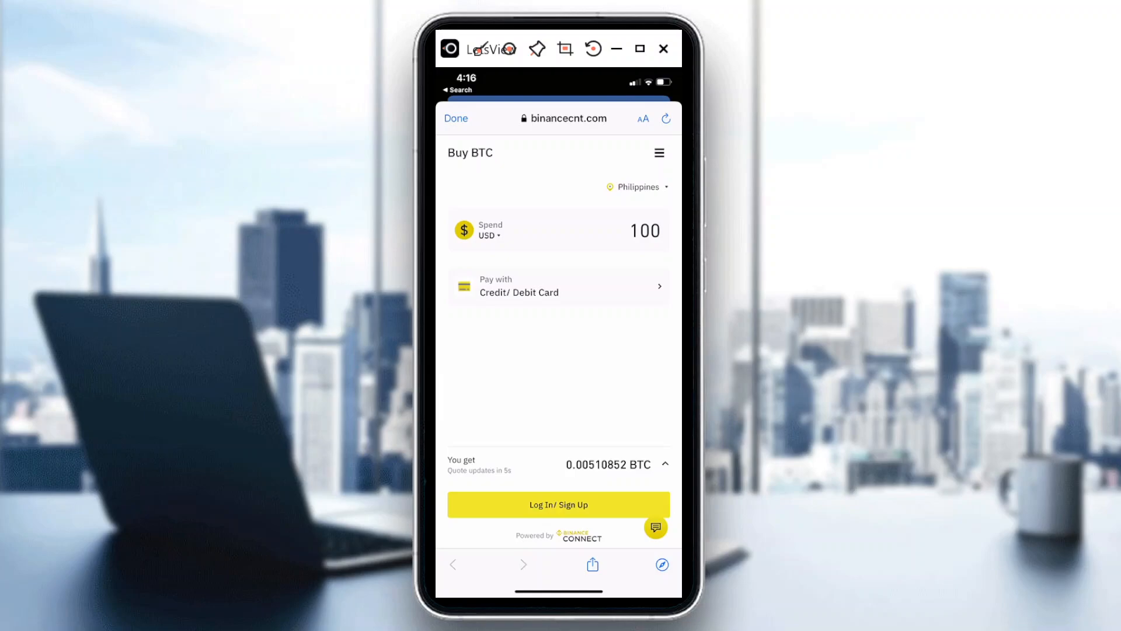
Bring up the residential country list on Binance Connect's Buy BTC page.
left_click(636, 187)
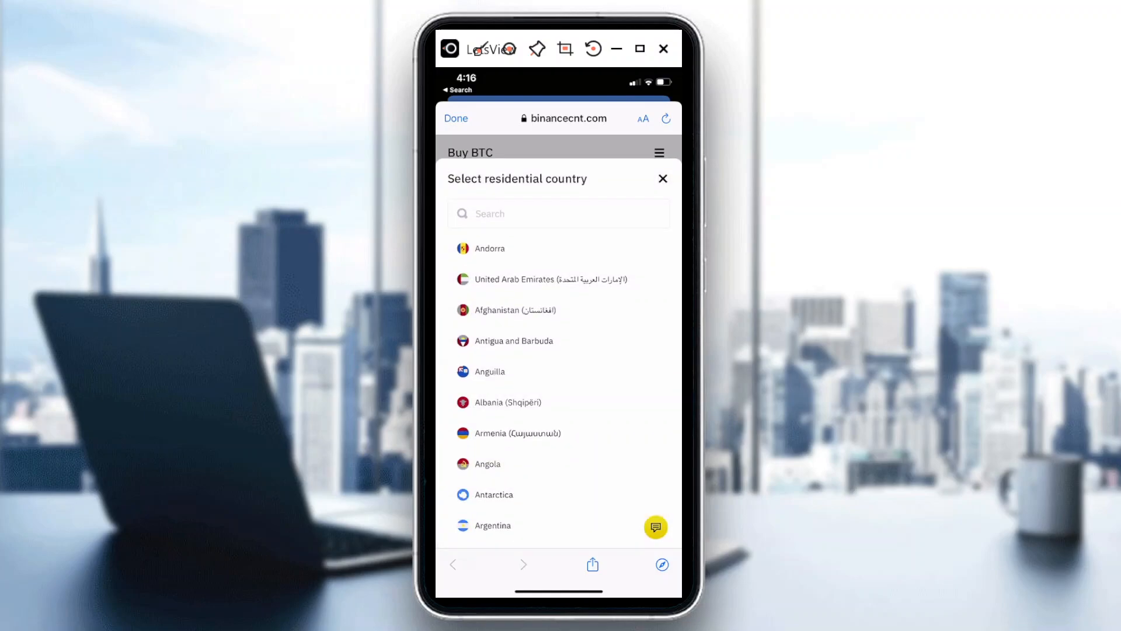
Search 'uni' to set United Kingdom as residential country, then view Credit/Debit Card payment options.
type("uni")
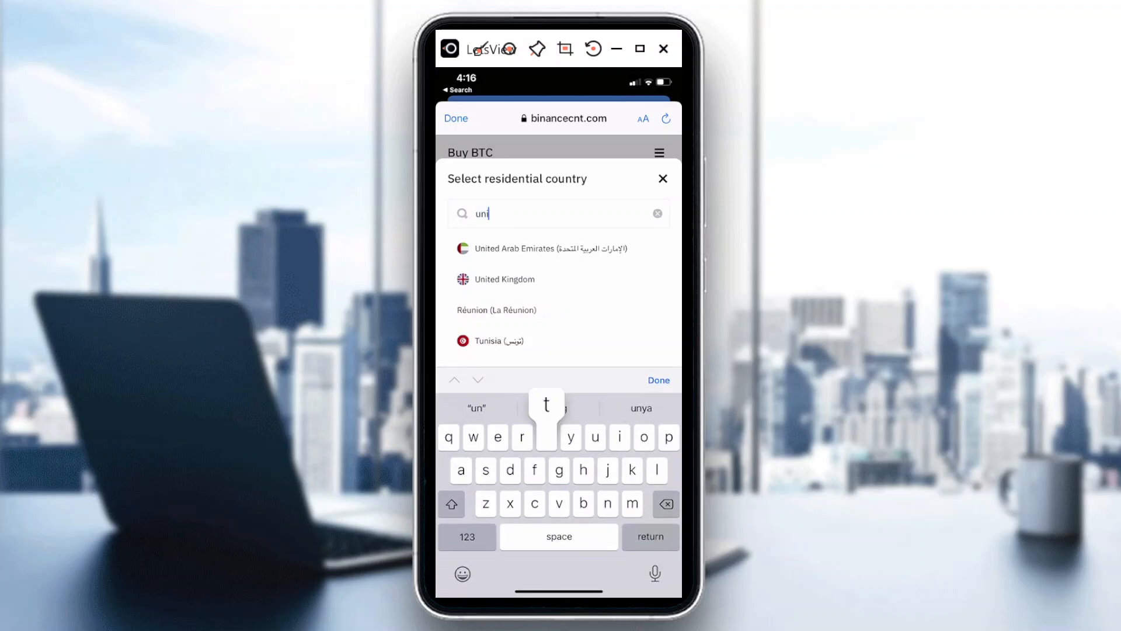
left_click(503, 279)
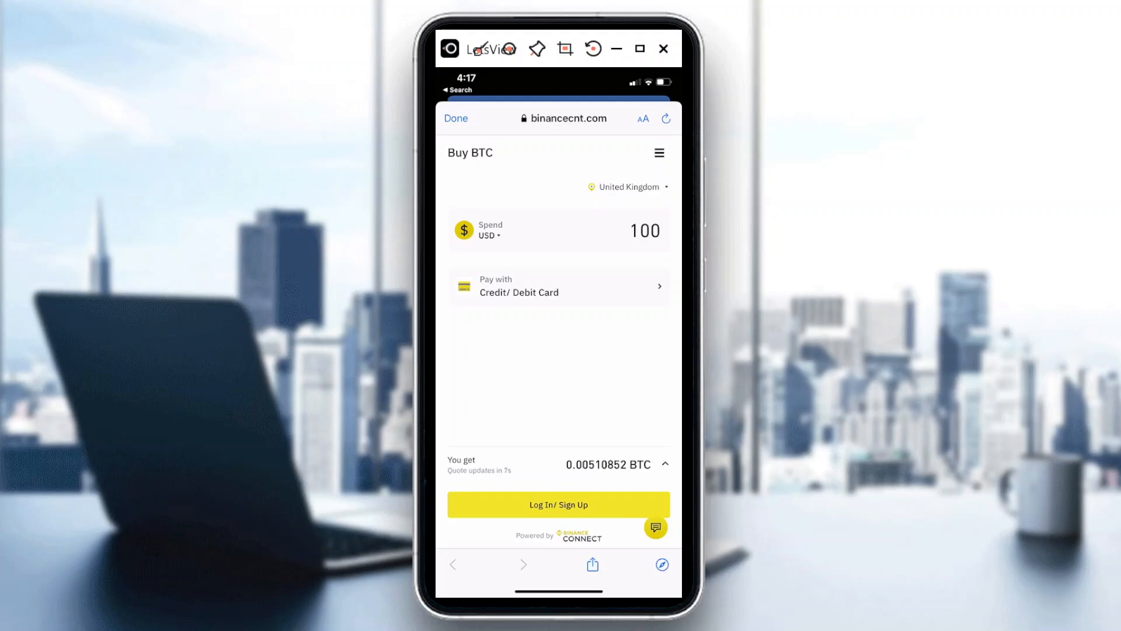
left_click(558, 286)
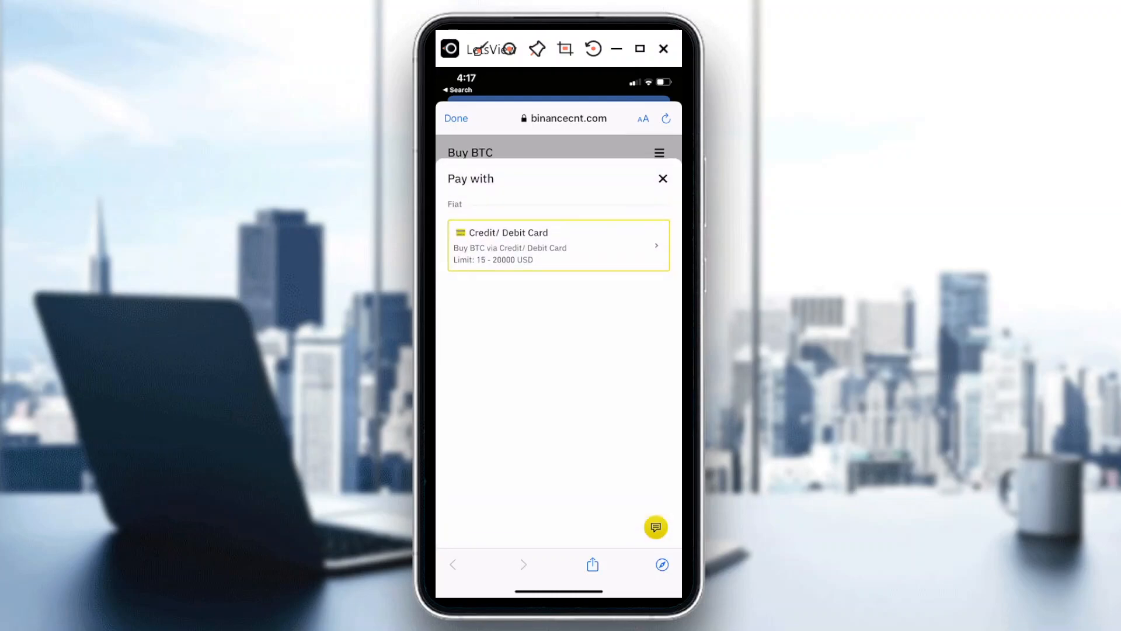